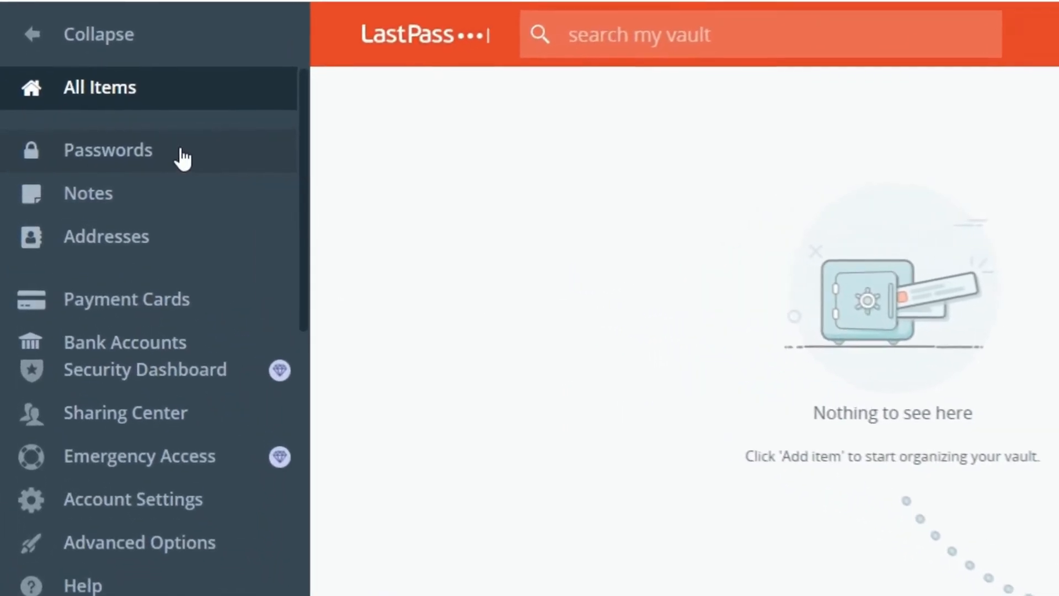
- Show the empty Passwords section and reveal the add-item options
{"action": "left_click", "coordinate": [108, 150]}
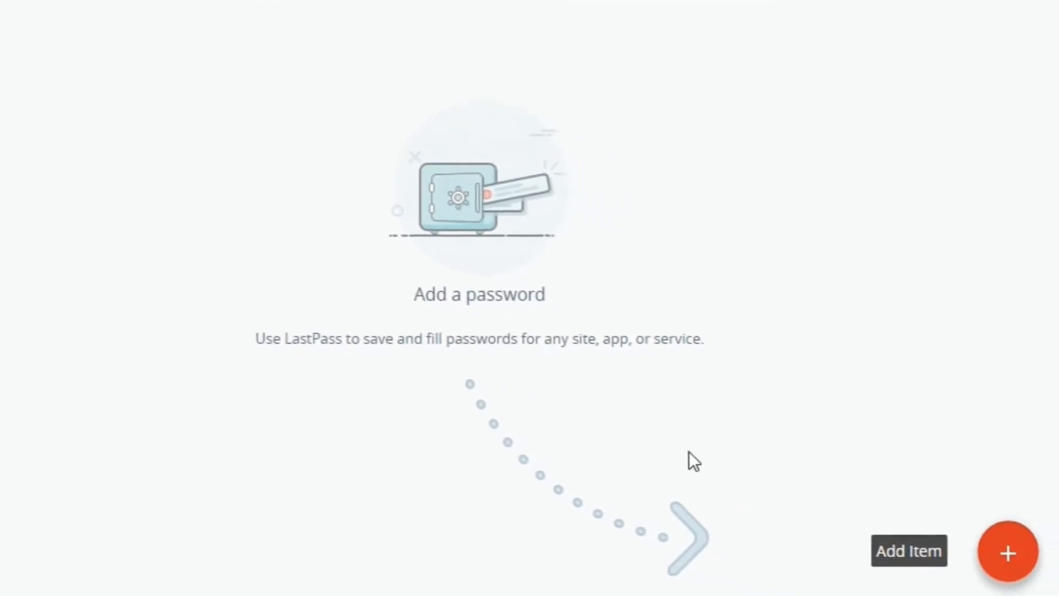
{"action": "left_click", "coordinate": [1007, 551]}
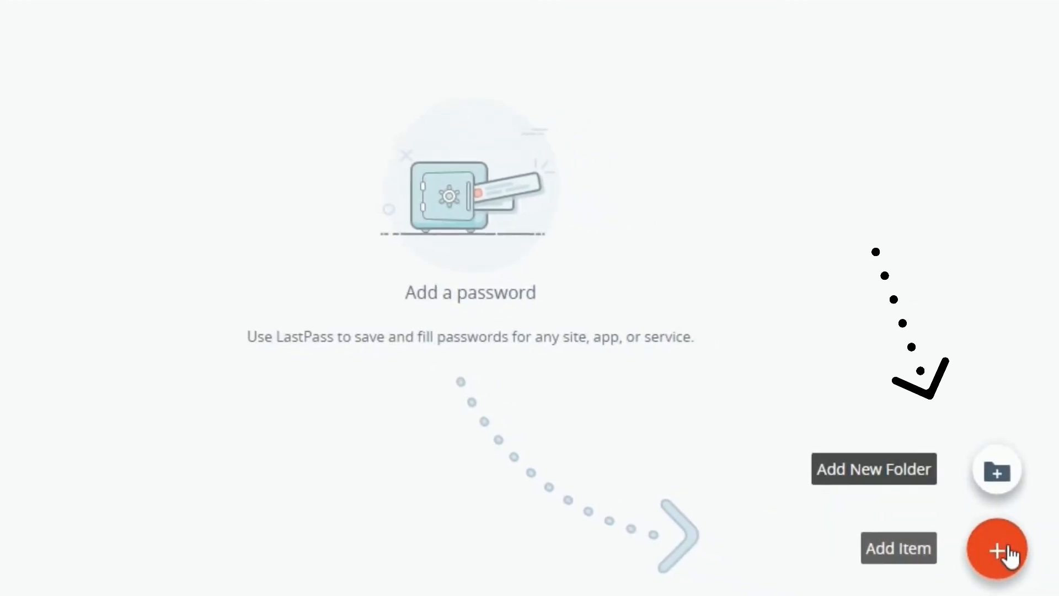
- Create a password entry with URL facebook.com, name Facebook, in the Social folder
{"action": "left_click", "coordinate": [996, 549]}
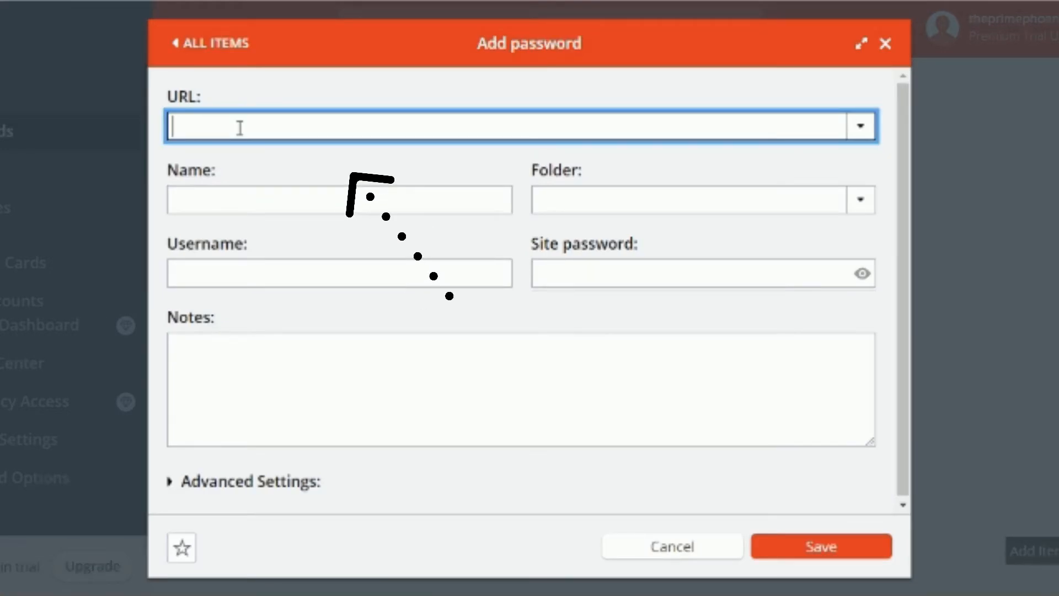
{"action": "type", "text": "facebook.com/login.php"}
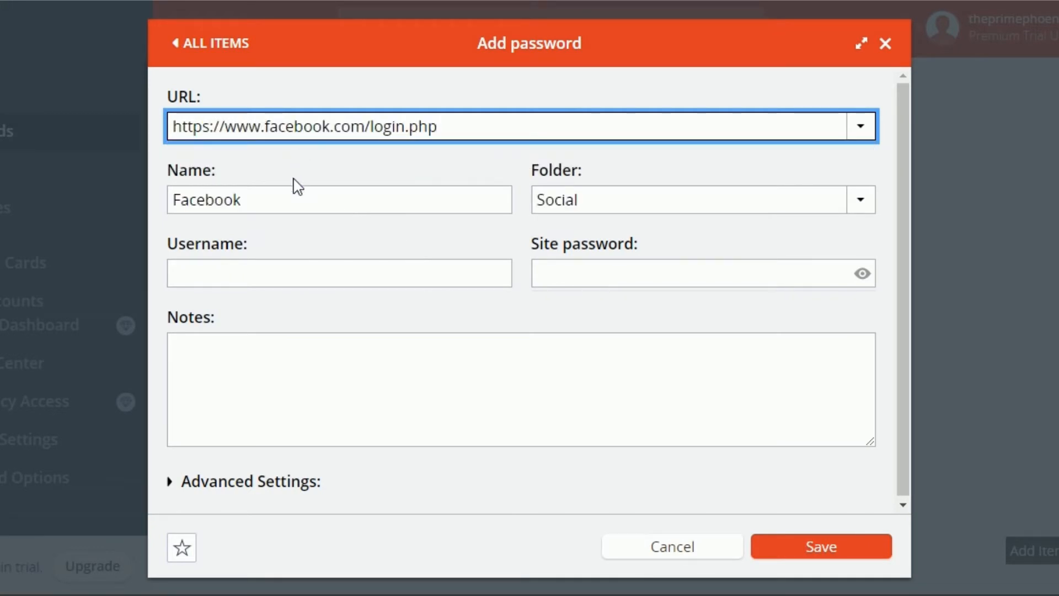
{"action": "left_click", "coordinate": [337, 199]}
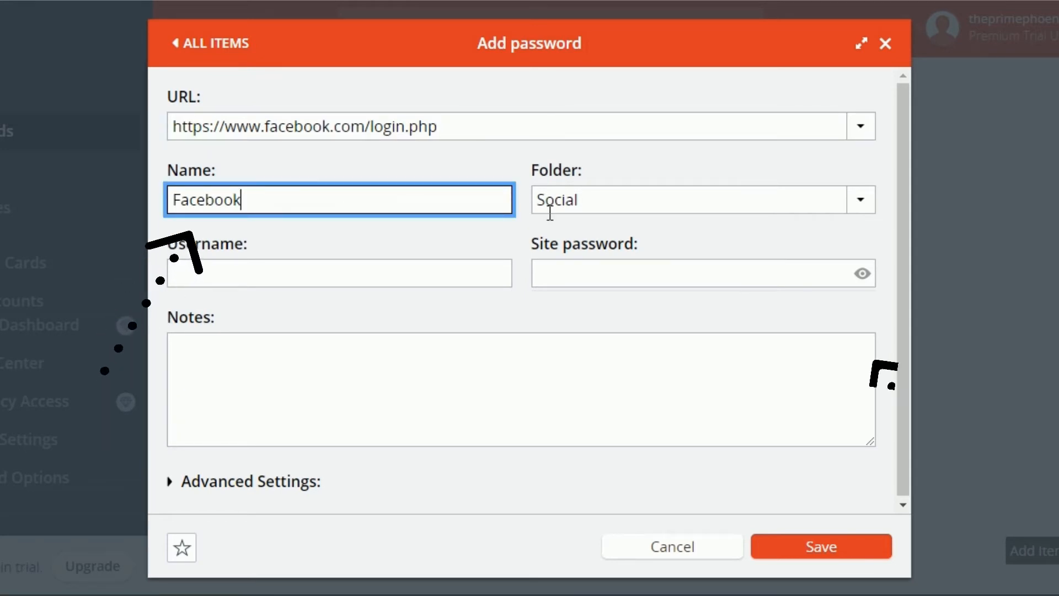
{"action": "left_click", "coordinate": [702, 199]}
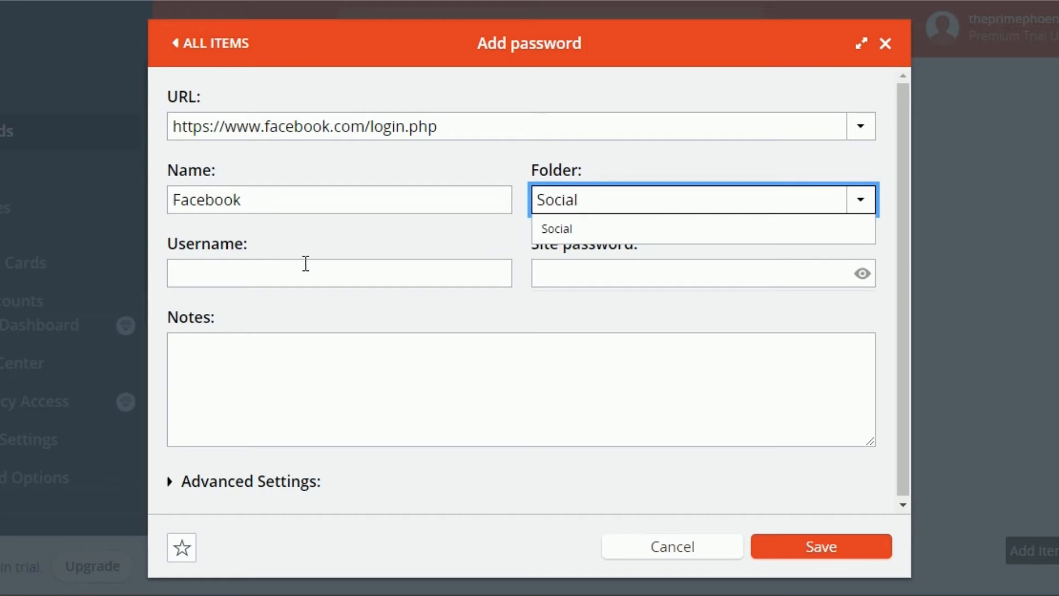
{"action": "left_click", "coordinate": [337, 273]}
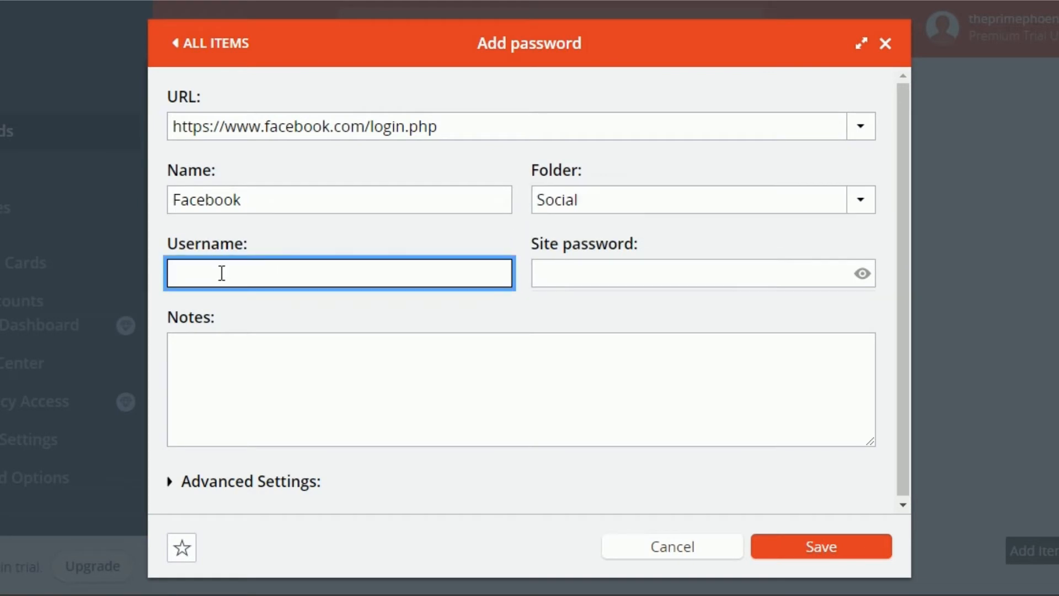
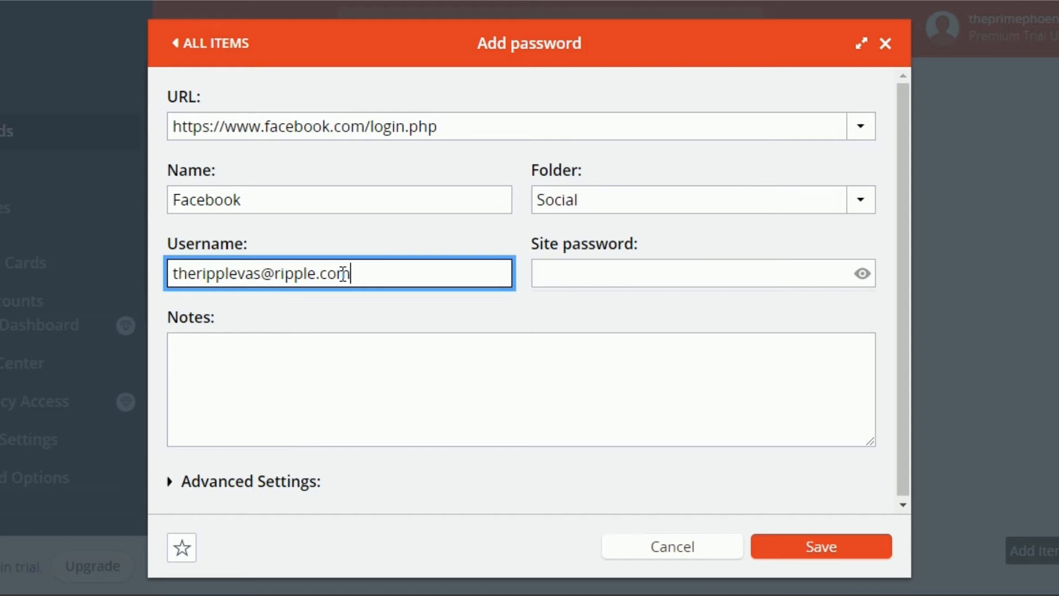
{"action": "mouse_move", "coordinate": [566, 273]}
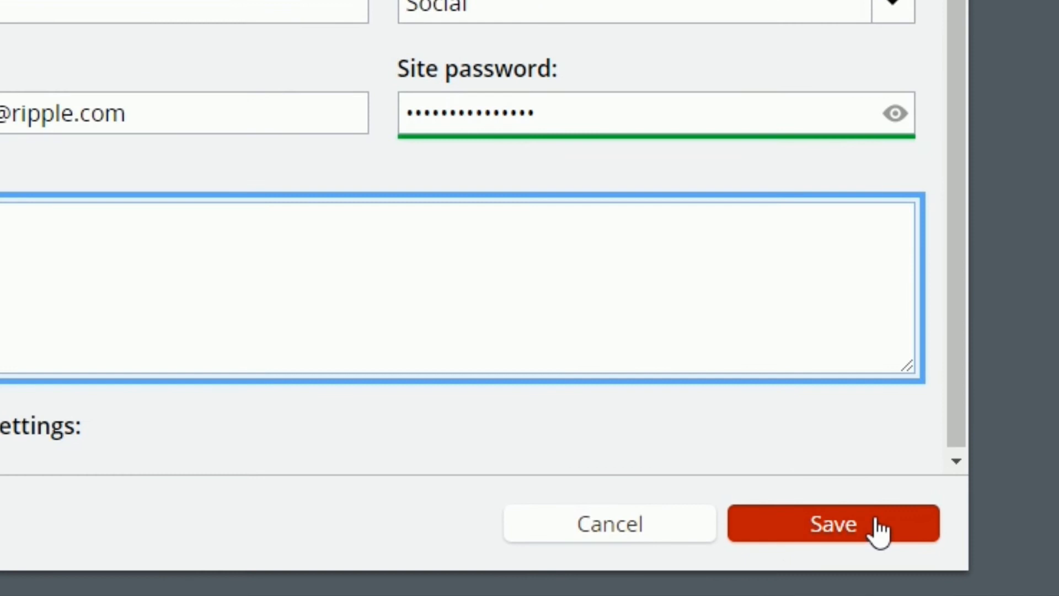
- Save the new Facebook password entry to the vault
{"action": "left_click", "coordinate": [833, 523]}
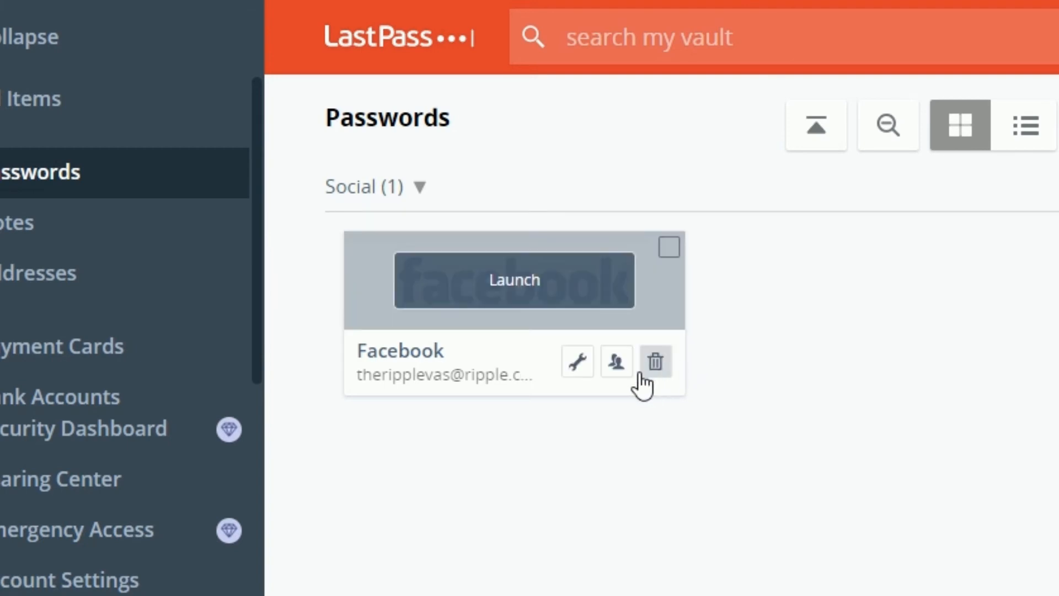
{"action": "mouse_move", "coordinate": [616, 361]}
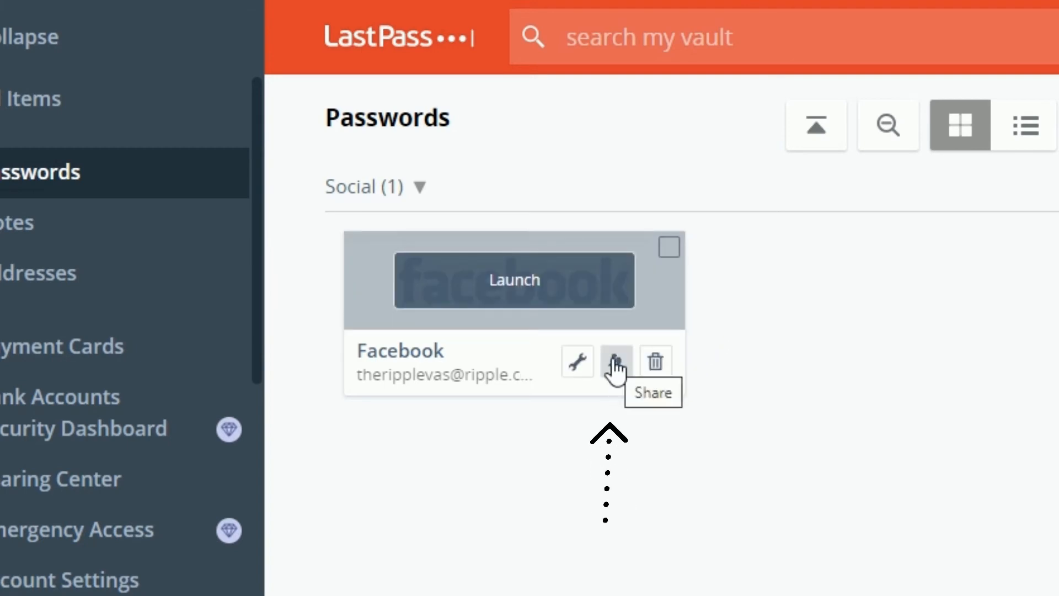
{"action": "left_click", "coordinate": [615, 360]}
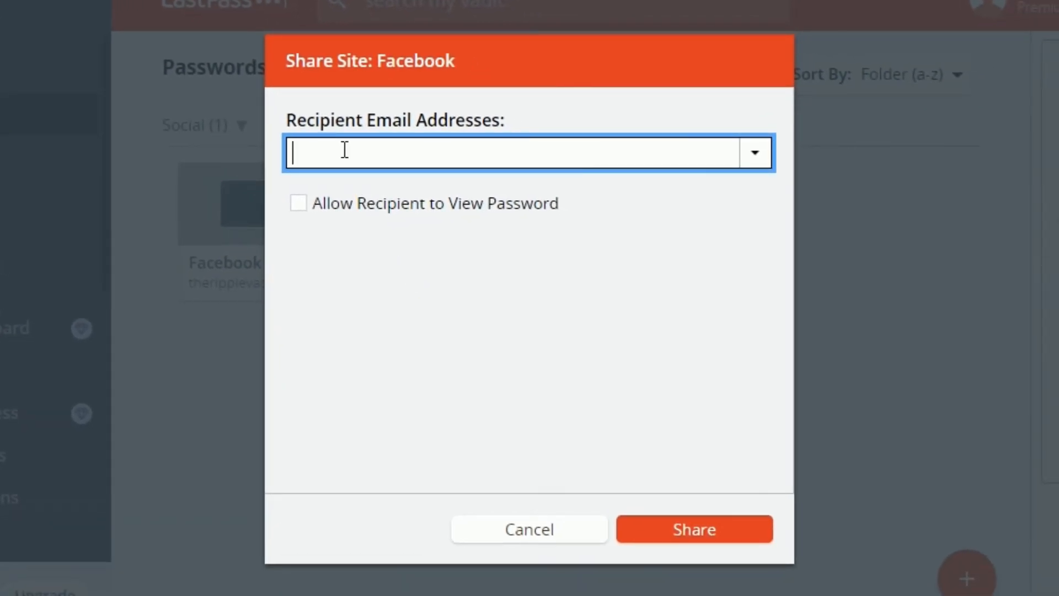
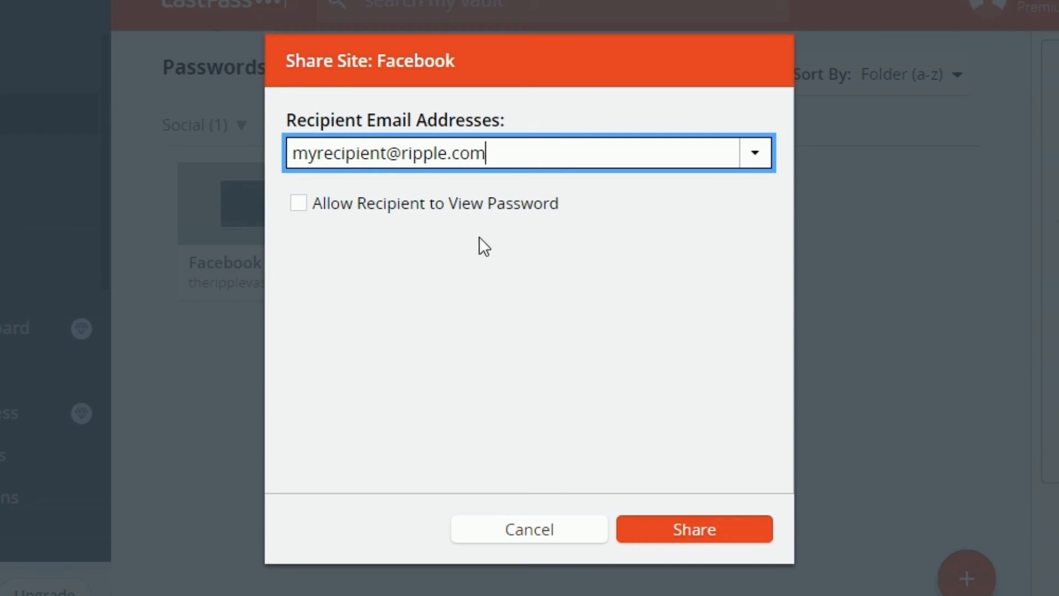
{"action": "mouse_move", "coordinate": [694, 491]}
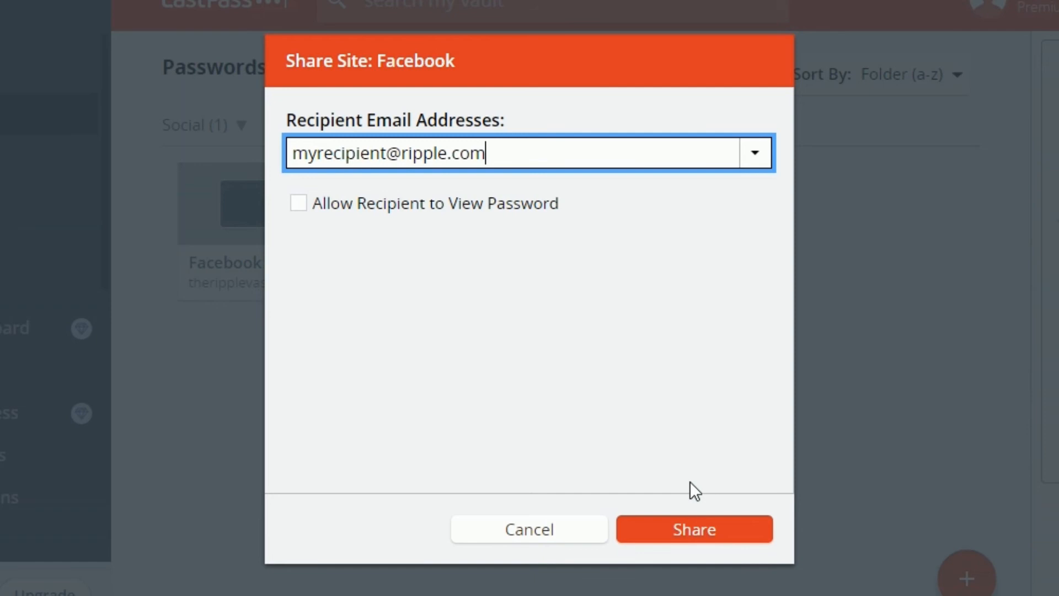
{"action": "left_click", "coordinate": [694, 529]}
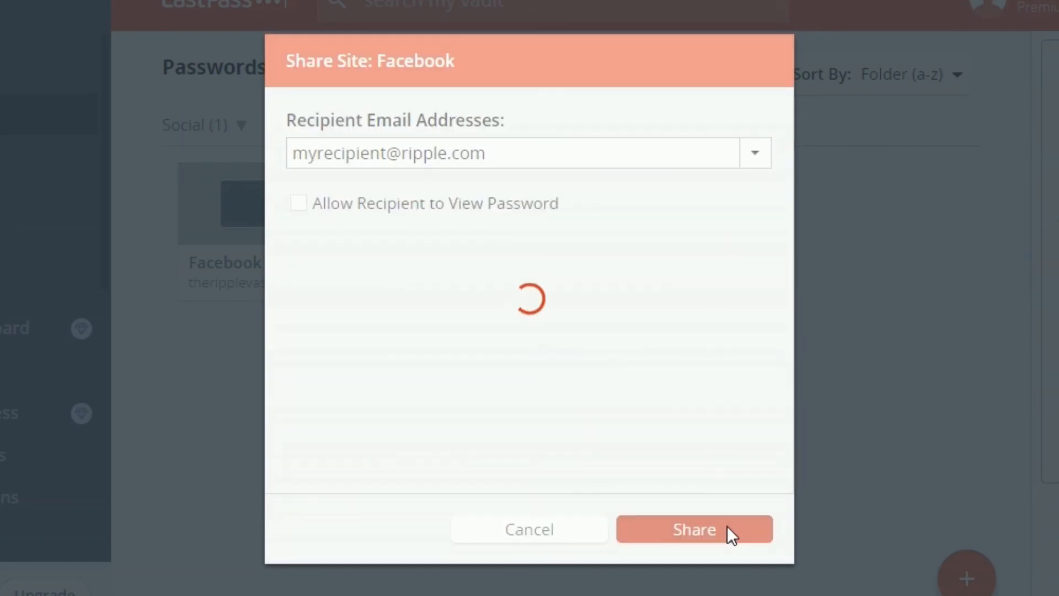
- Close the 'Success! Share sent' banner to return to the vault list
{"action": "left_click", "coordinate": [693, 528]}
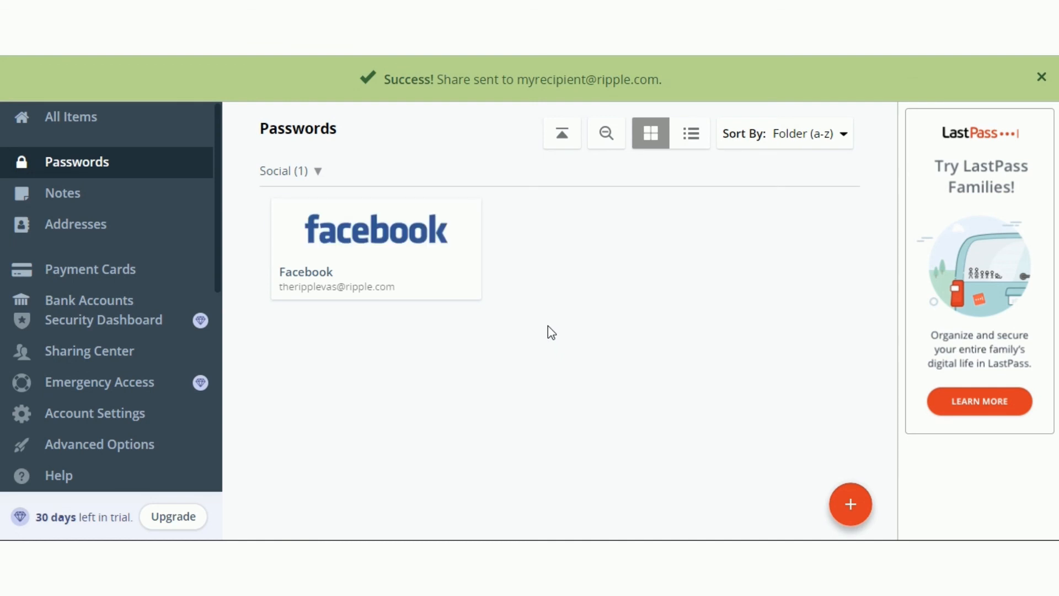
{"action": "left_click", "coordinate": [1041, 77]}
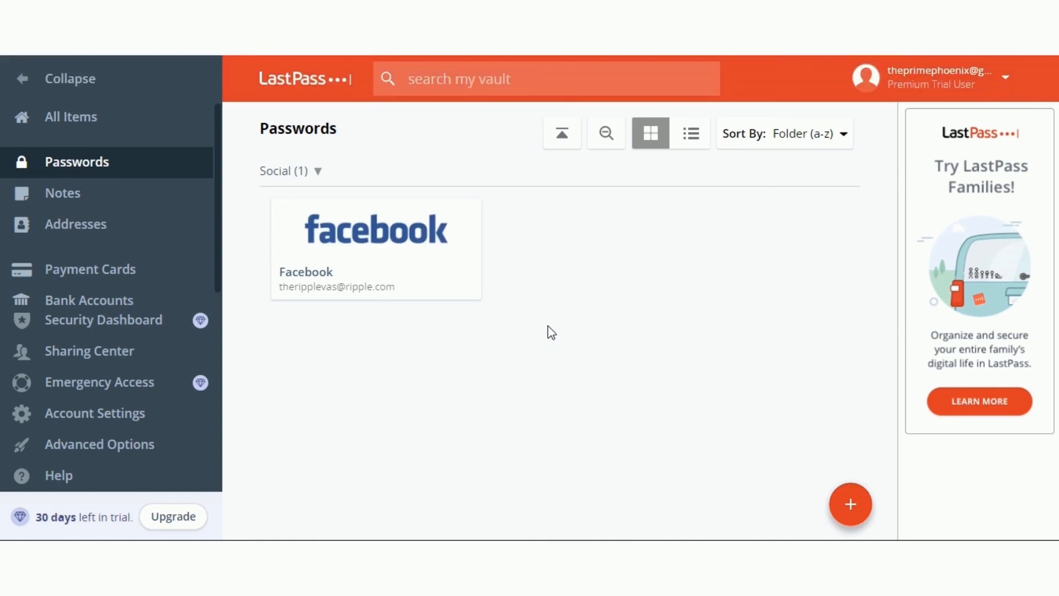